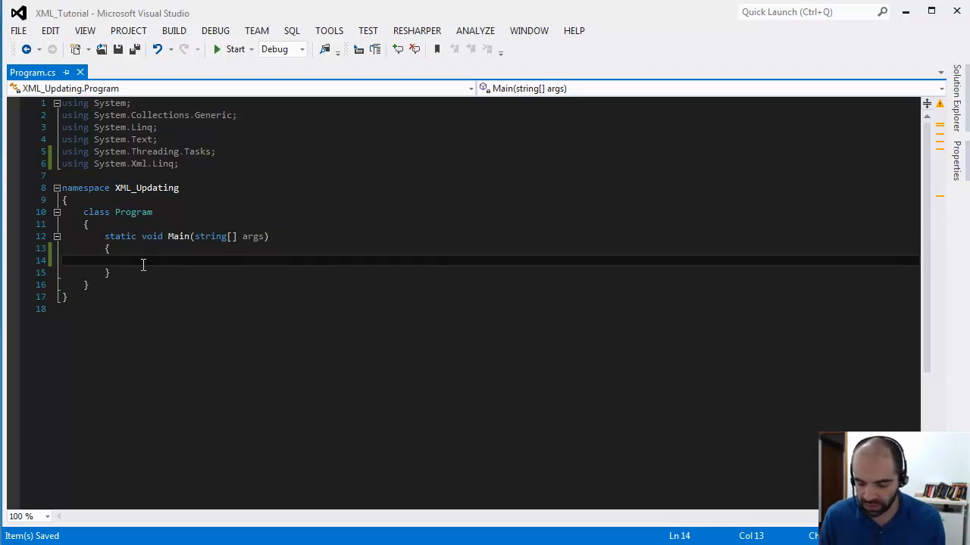
# - In Main, write var doc = XDocument.Load("cd_catalog.xml"); and begin the next var line
pyautogui.write('args')
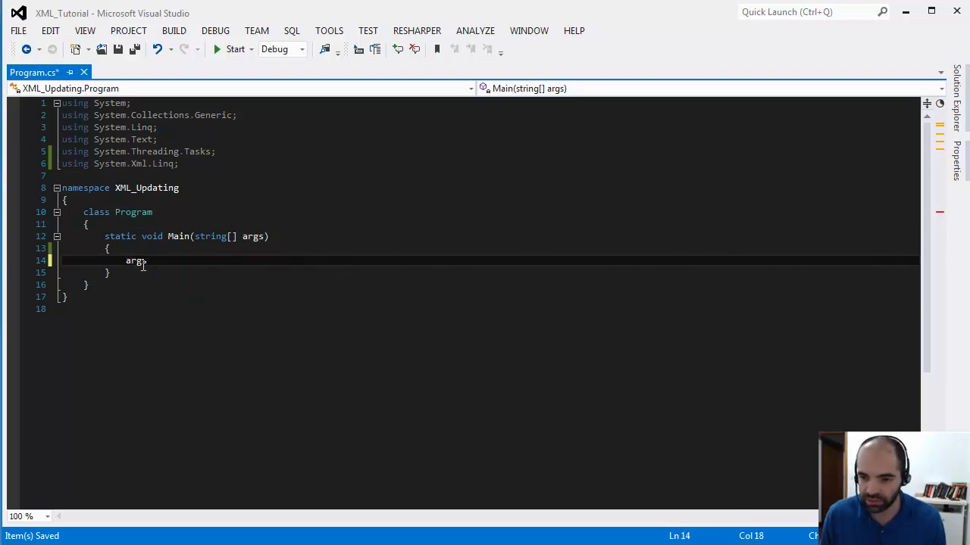
pyautogui.write('var')
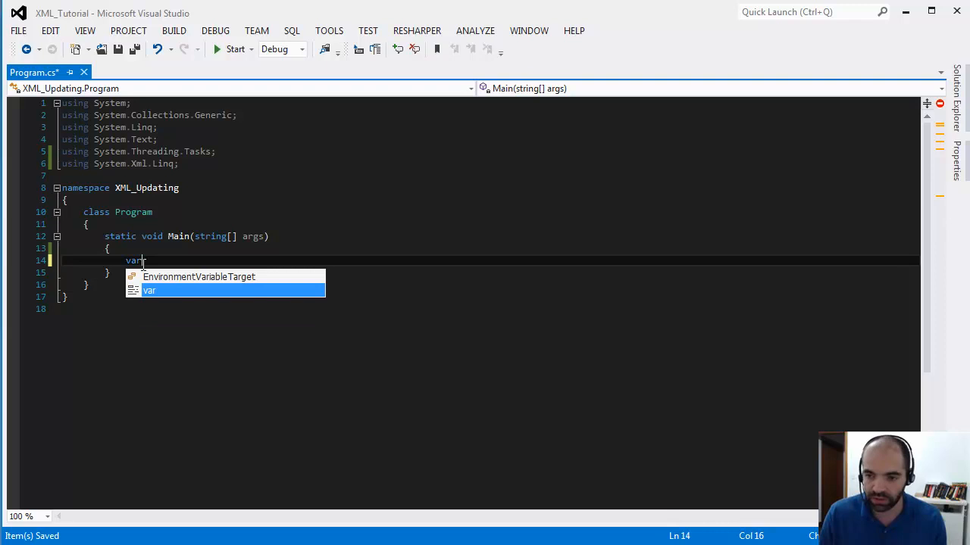
pyautogui.write('doc =')
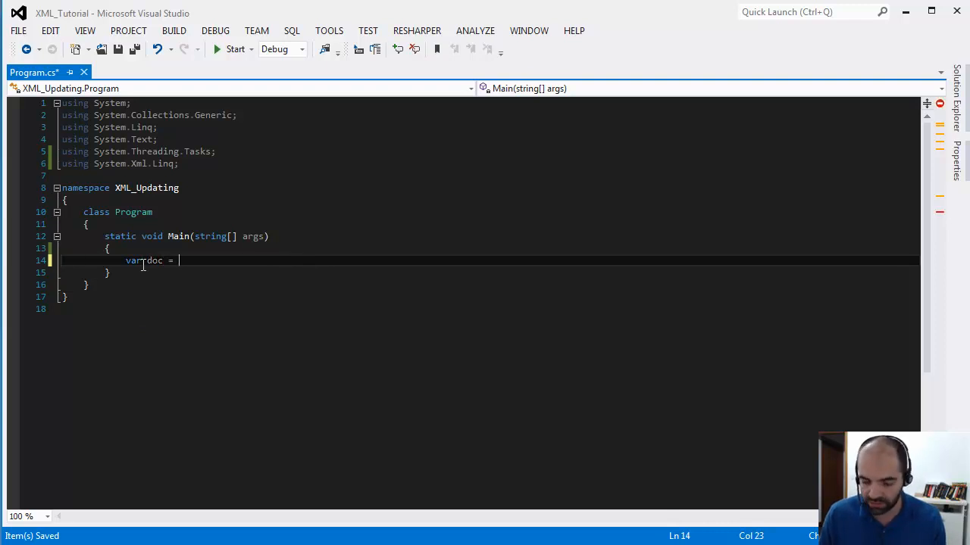
pyautogui.write('XDocument')
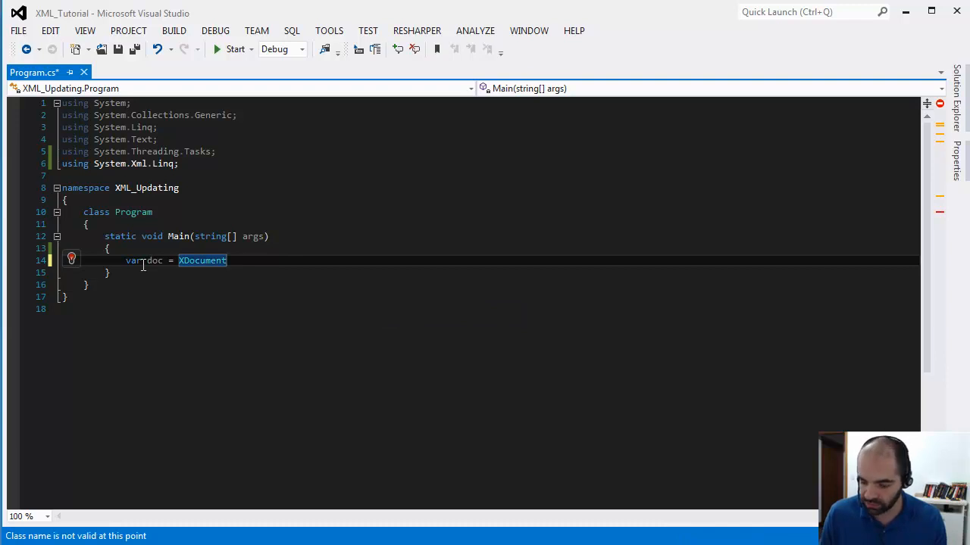
pyautogui.write('.Load("cd_catalog.')
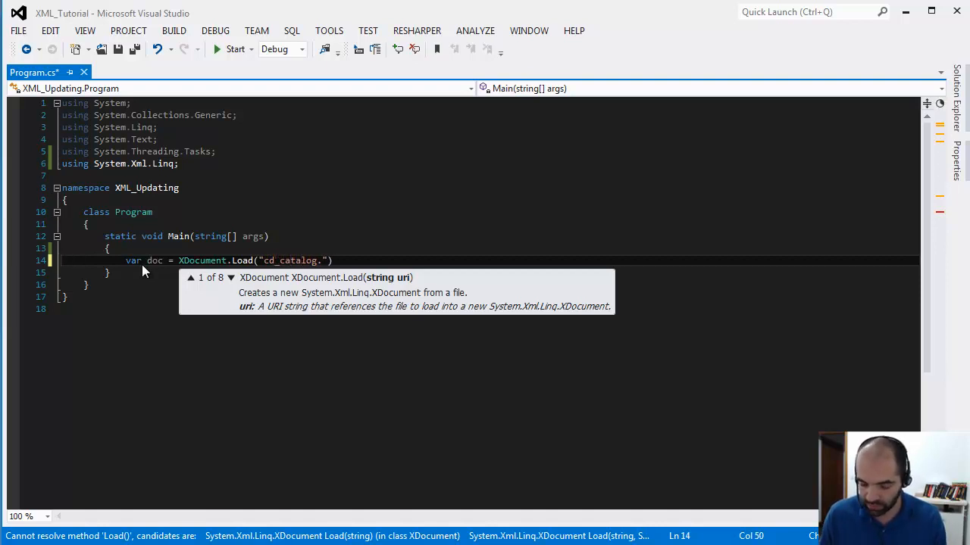
pyautogui.write('xml')
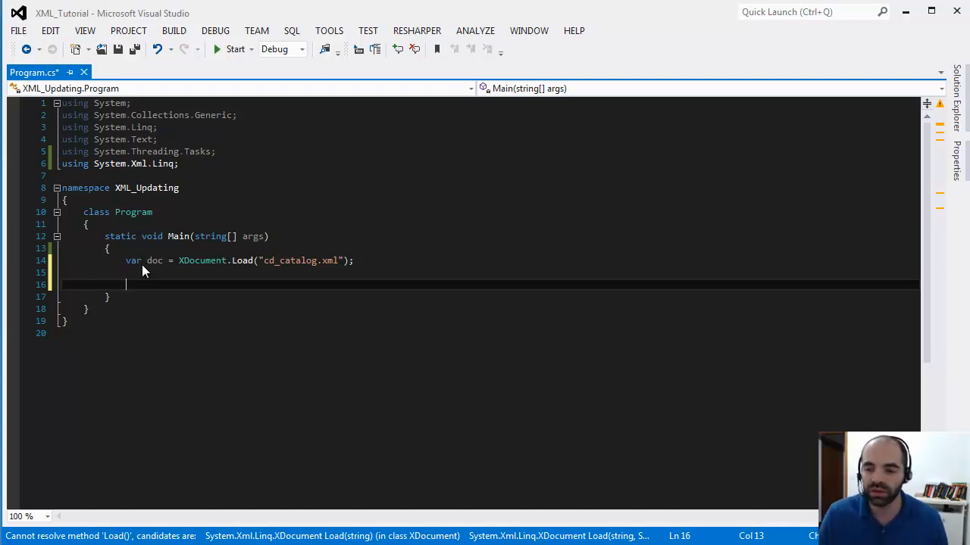
pyautogui.write('var node =')
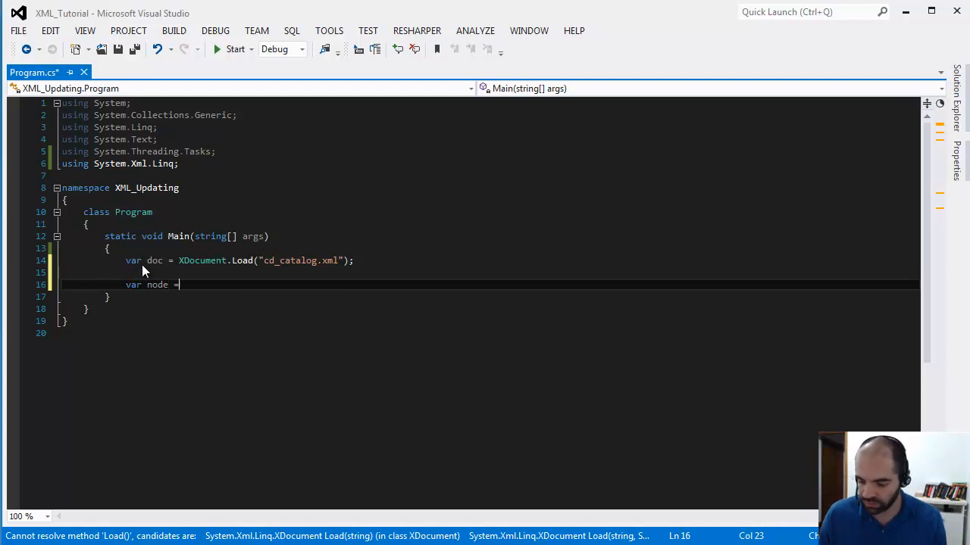
# - Complete the line as var node = doc.Descendants("CD");
pyautogui.write('" "')
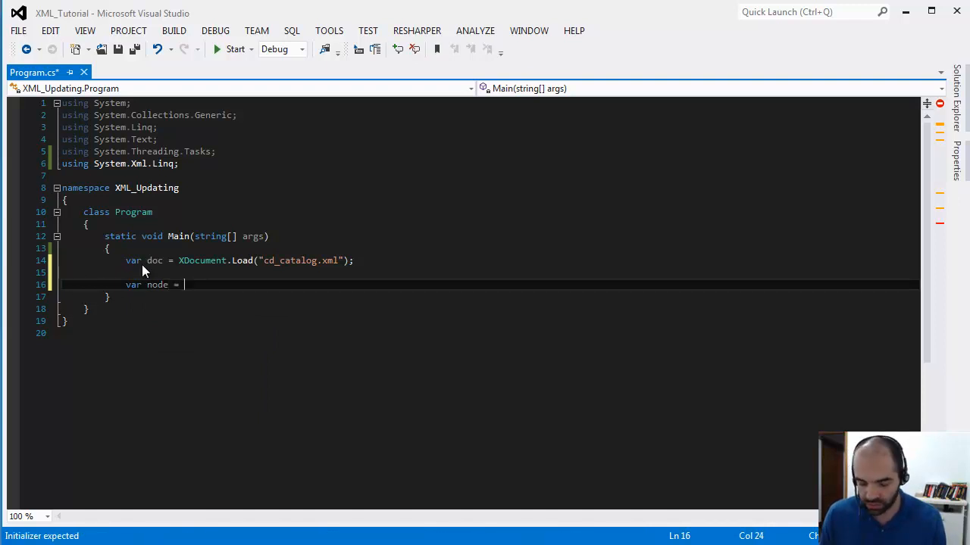
pyautogui.write('doc.')
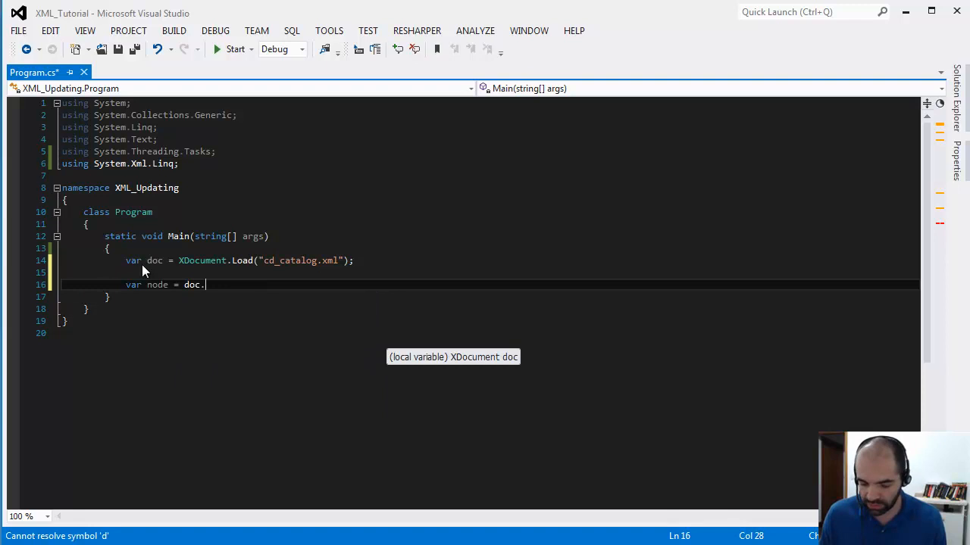
pyautogui.write('Descendants')
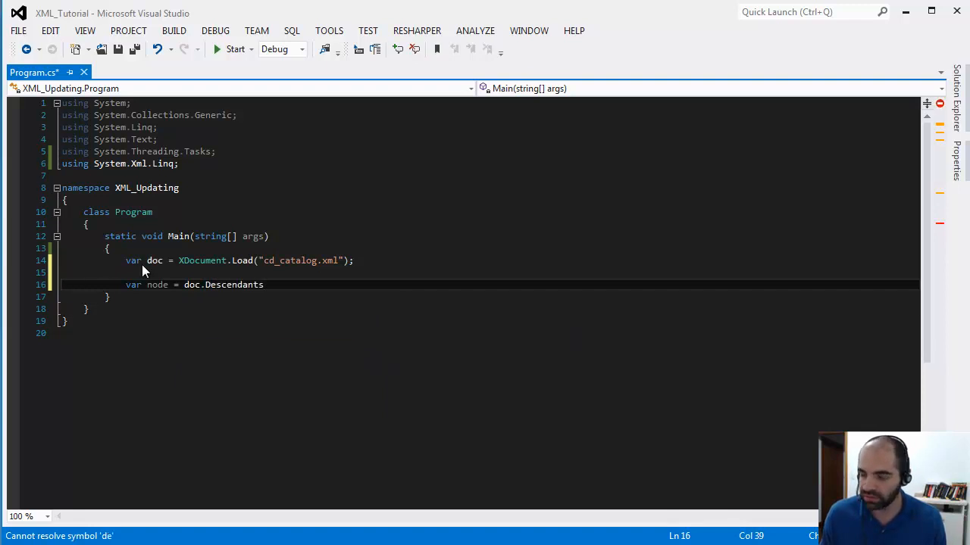
pyautogui.write('()')
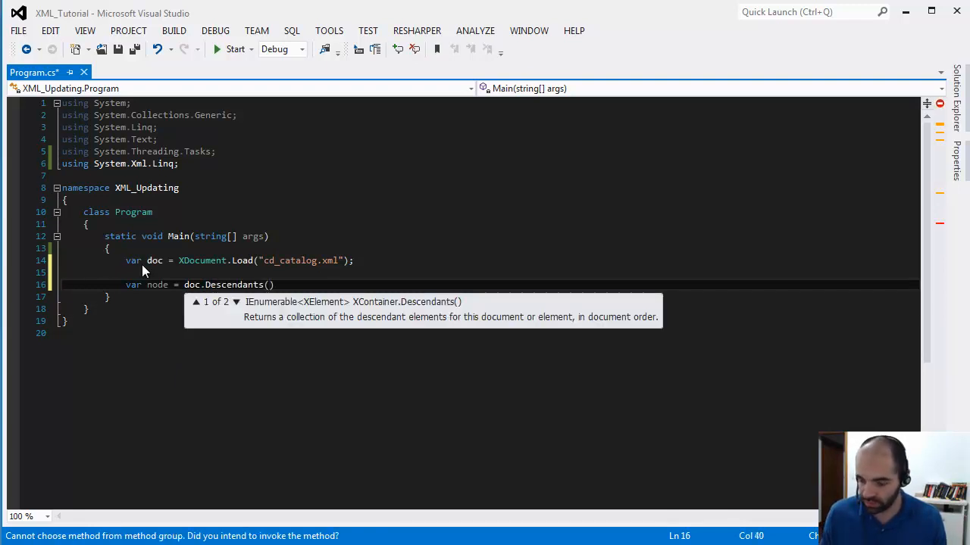
pyautogui.write('"CD"')
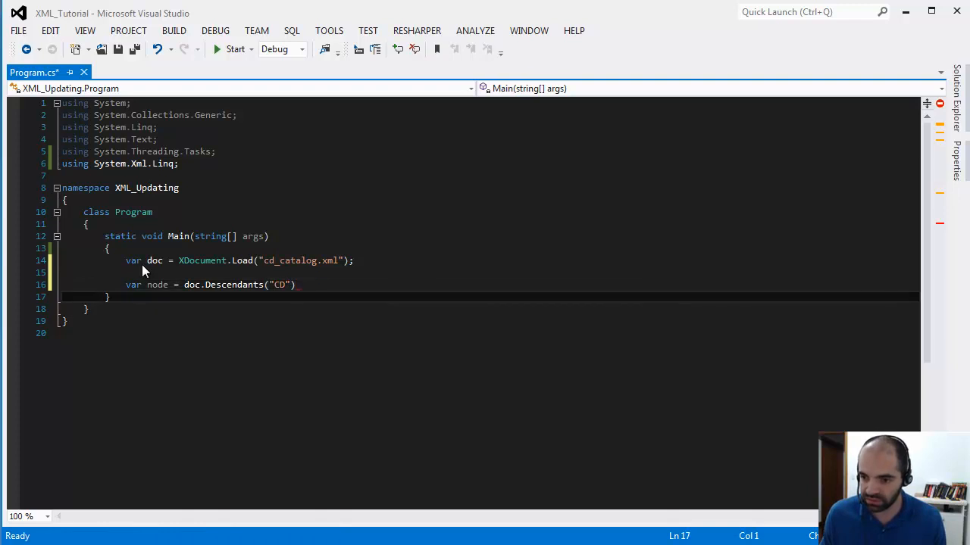
pyautogui.write(';')
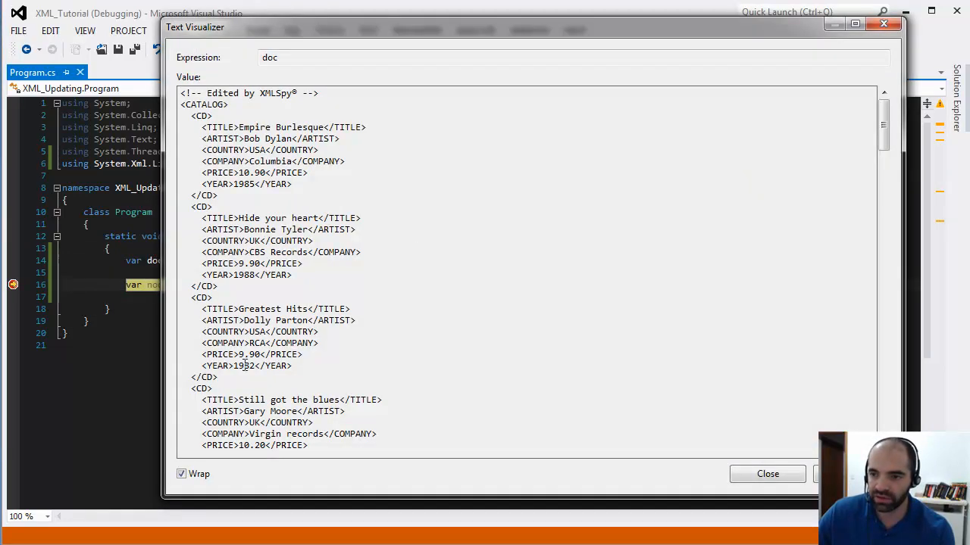
# - Check node's Results View lists every CD, viewing item [0] Empire Burlesque as text
pyautogui.click(767, 473)
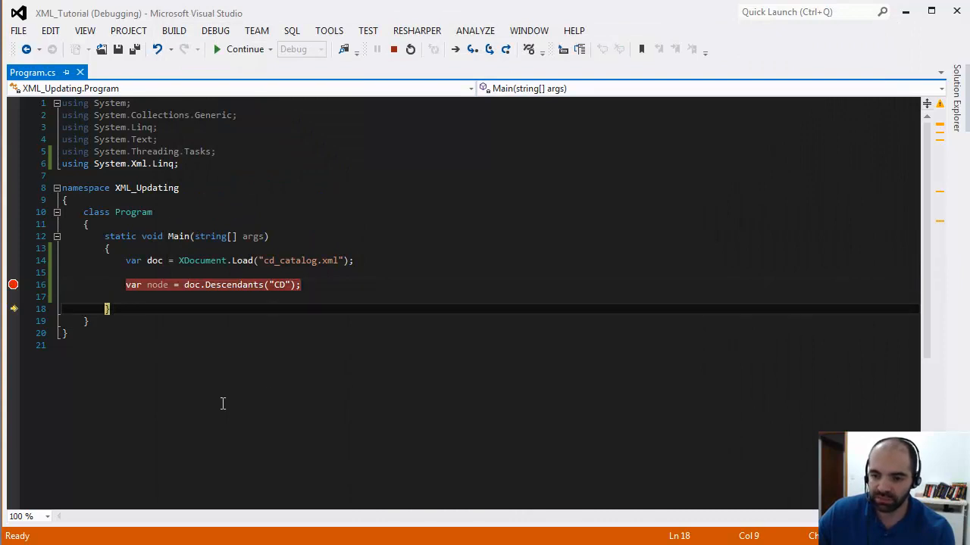
pyautogui.moveTo(158, 284)
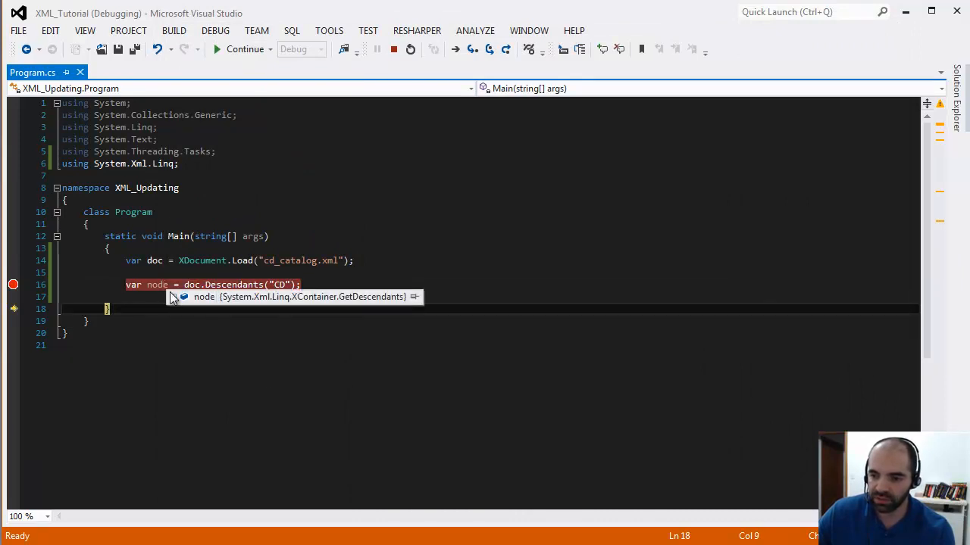
pyautogui.click(174, 296)
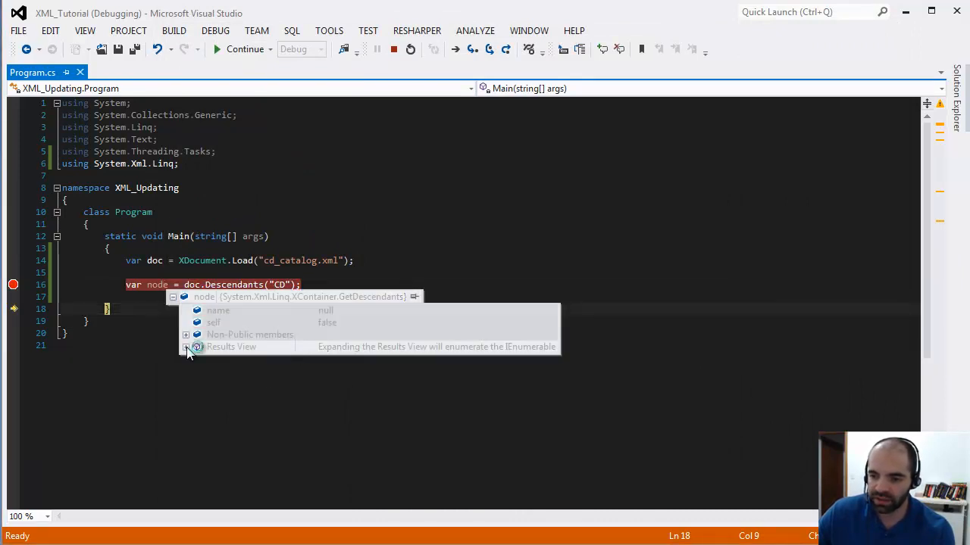
pyautogui.click(186, 346)
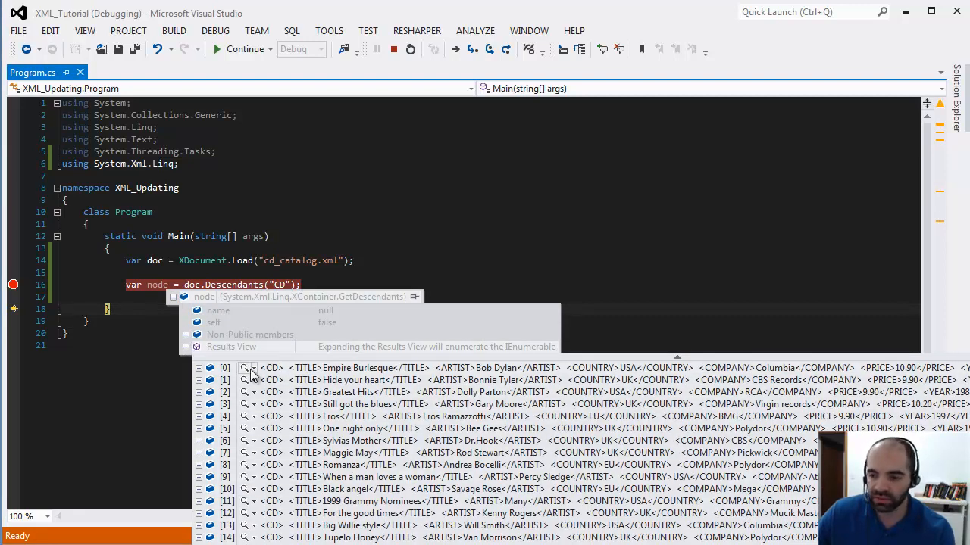
pyautogui.click(244, 368)
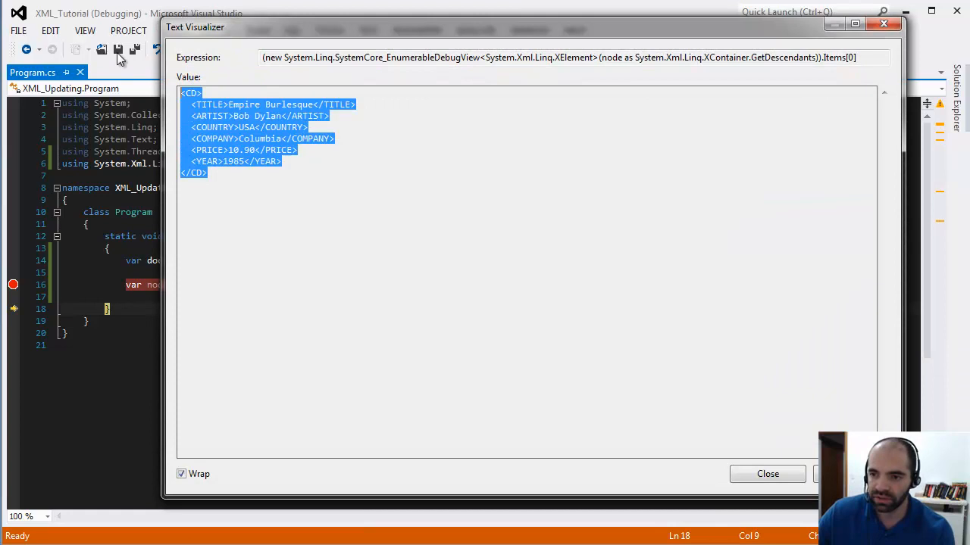
pyautogui.click(767, 473)
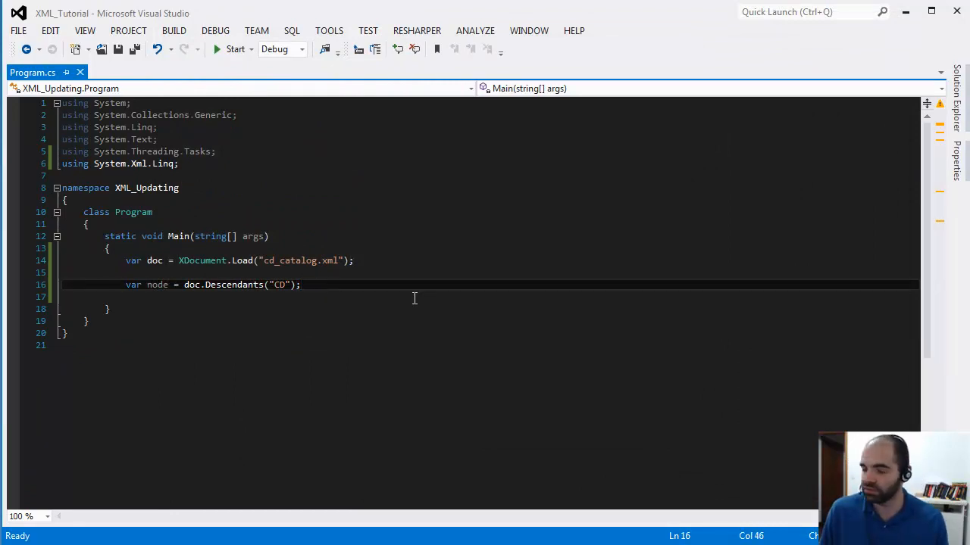
# - Extend the node line with .FirstOrDefault(cd => cd.Element("TITLE").Value == "Eros");
pyautogui.press('Backspace')
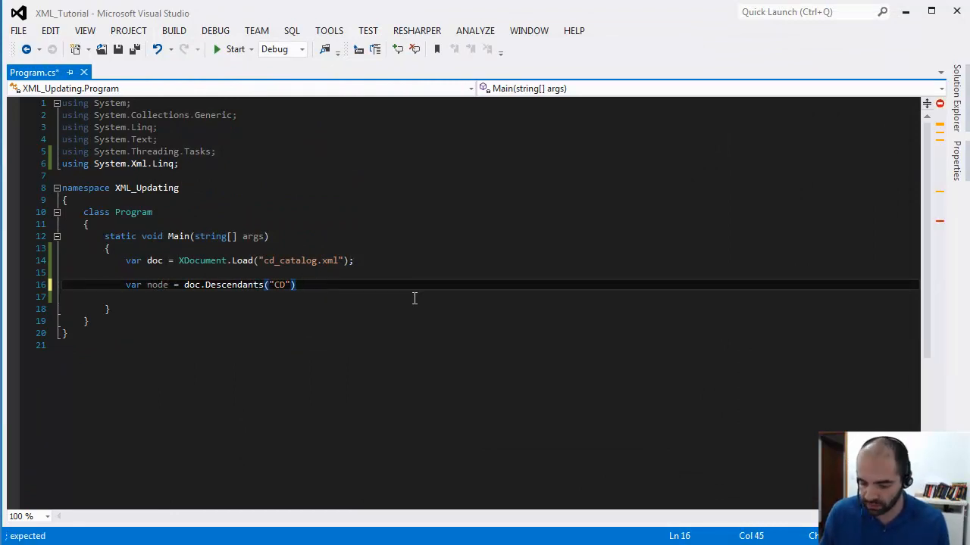
pyautogui.write('.FirstOrDefault()')
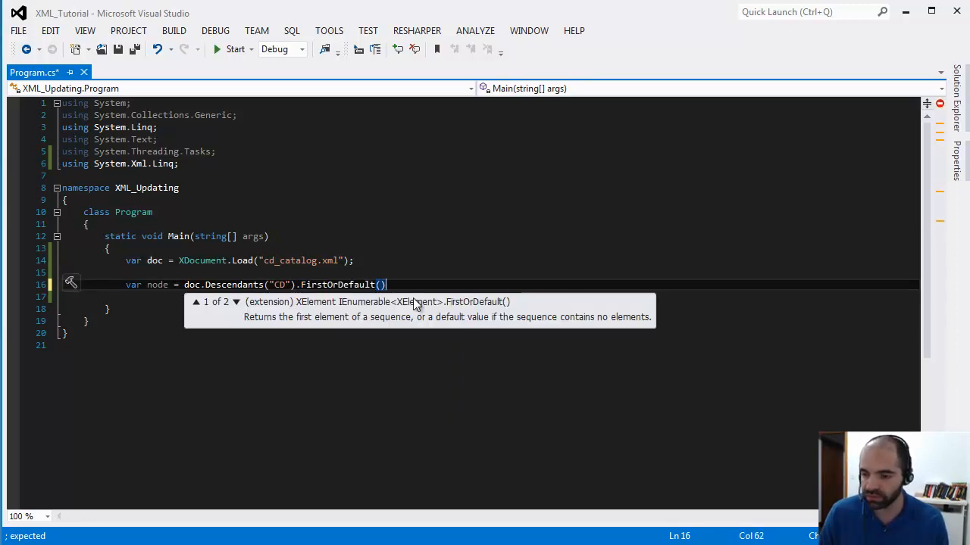
pyautogui.press('Backspace')
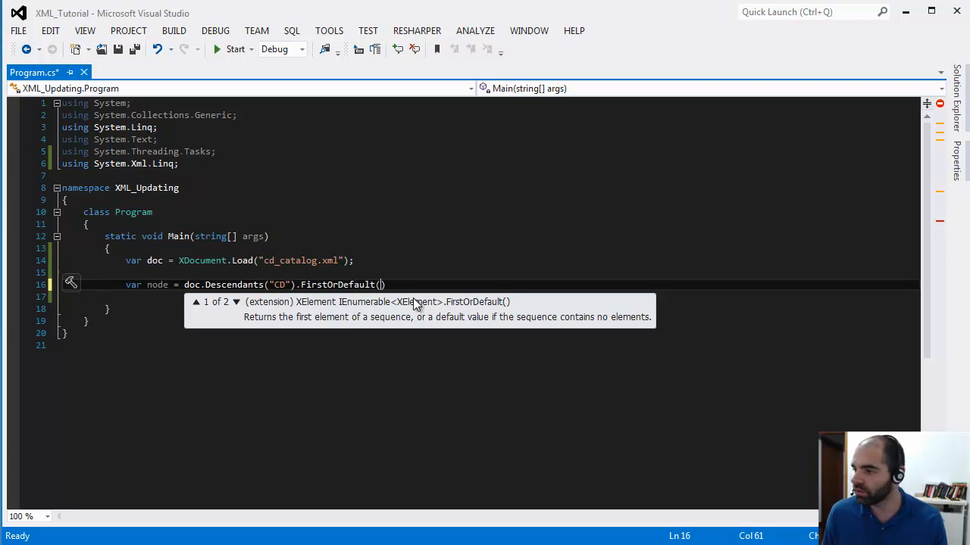
pyautogui.write('cd')
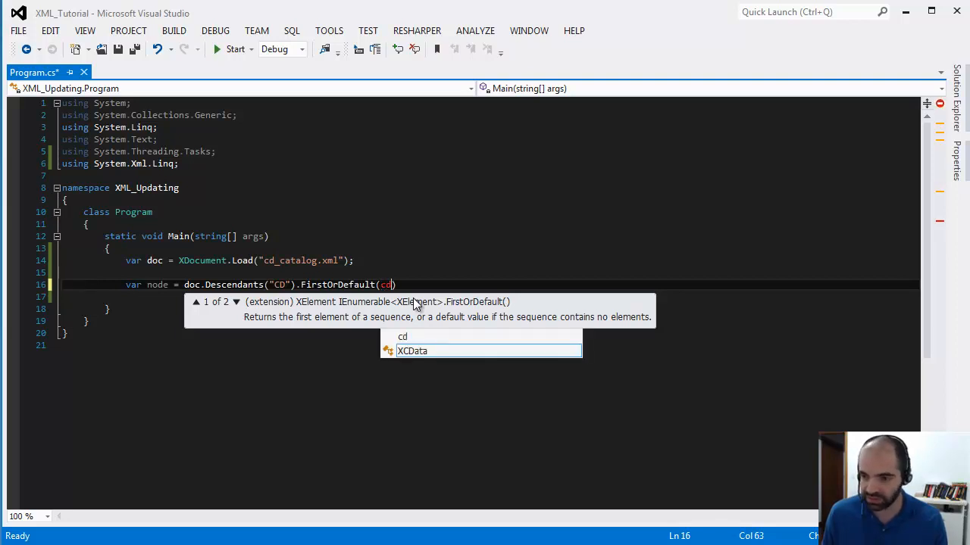
pyautogui.write('" "')
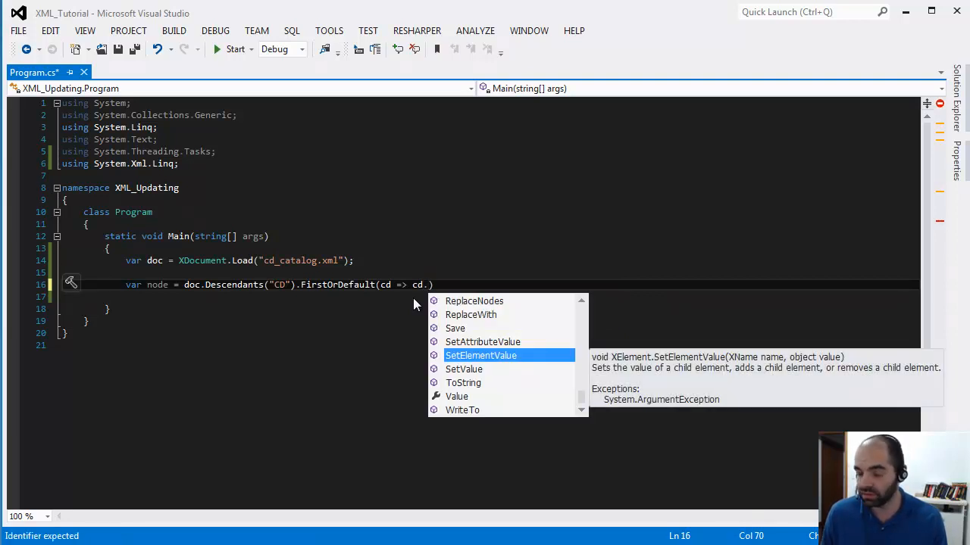
pyautogui.write('Element("TITLE')
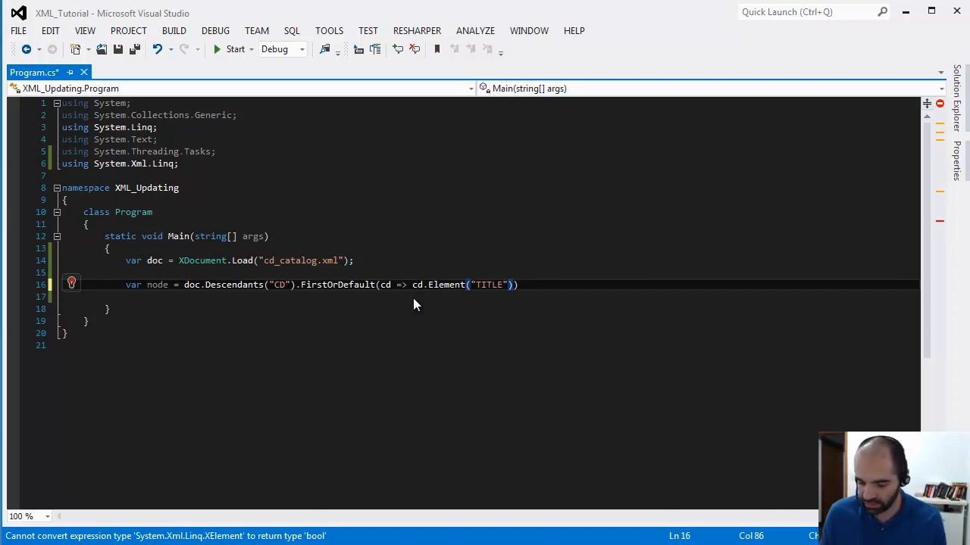
pyautogui.write('.Value ==')
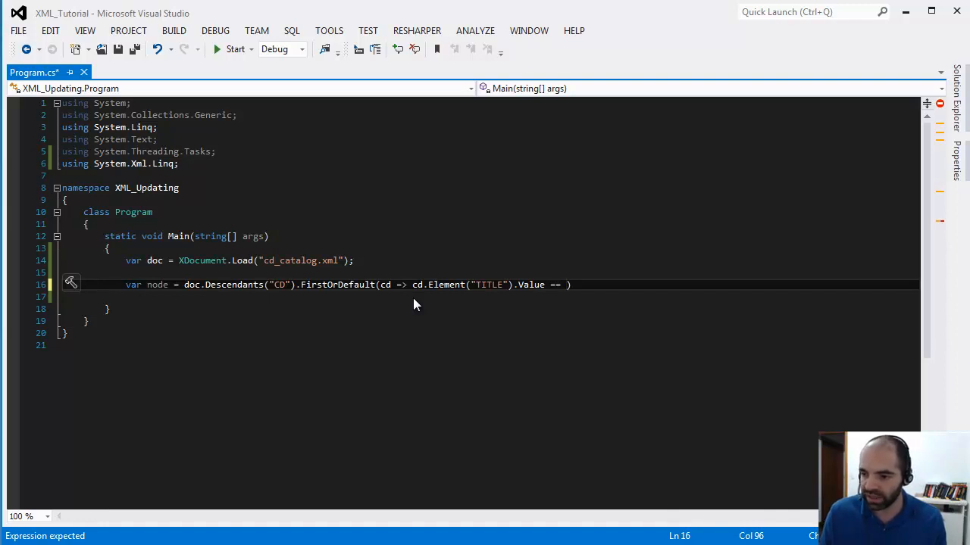
pyautogui.write('"Ero"')
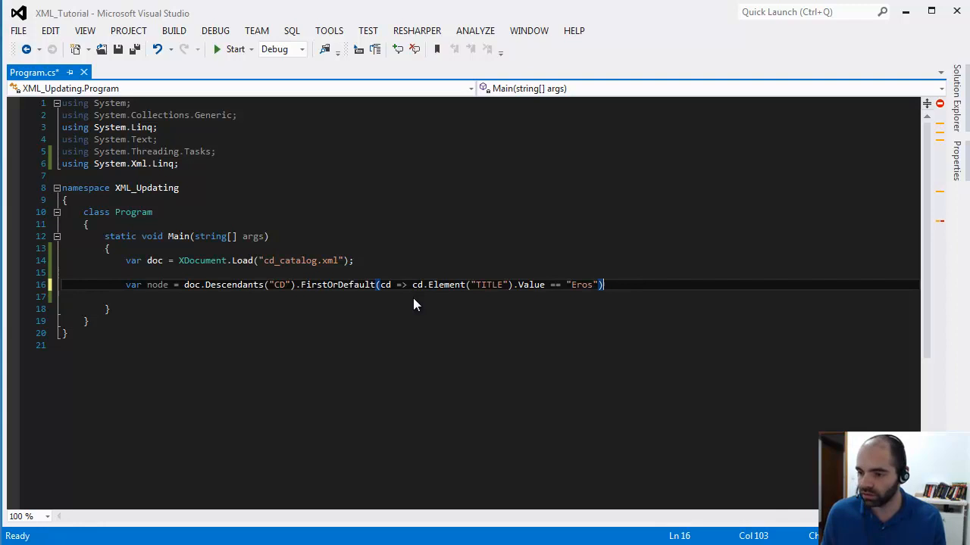
pyautogui.write(';')
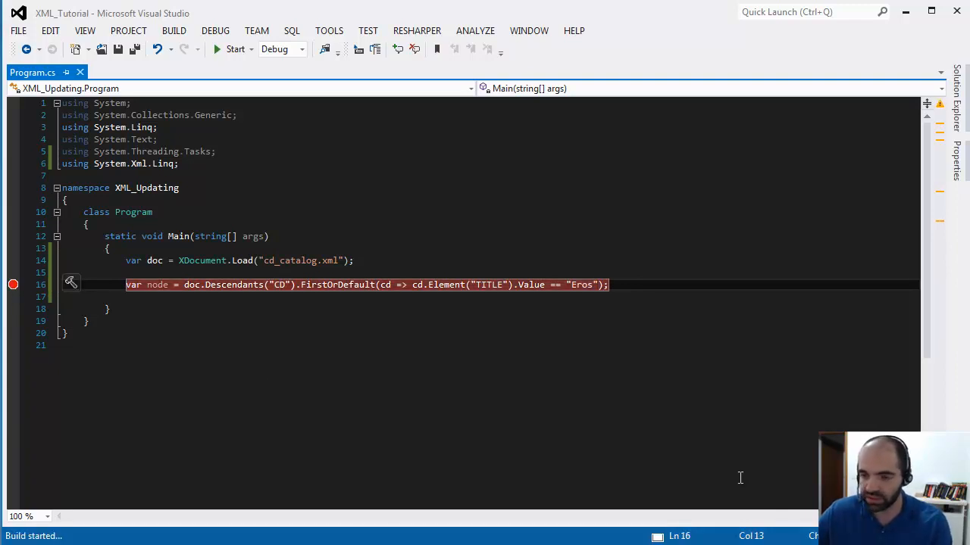
# - Inspect node's text view showing the single Eros CD entry, then close it
pyautogui.click(235, 49)
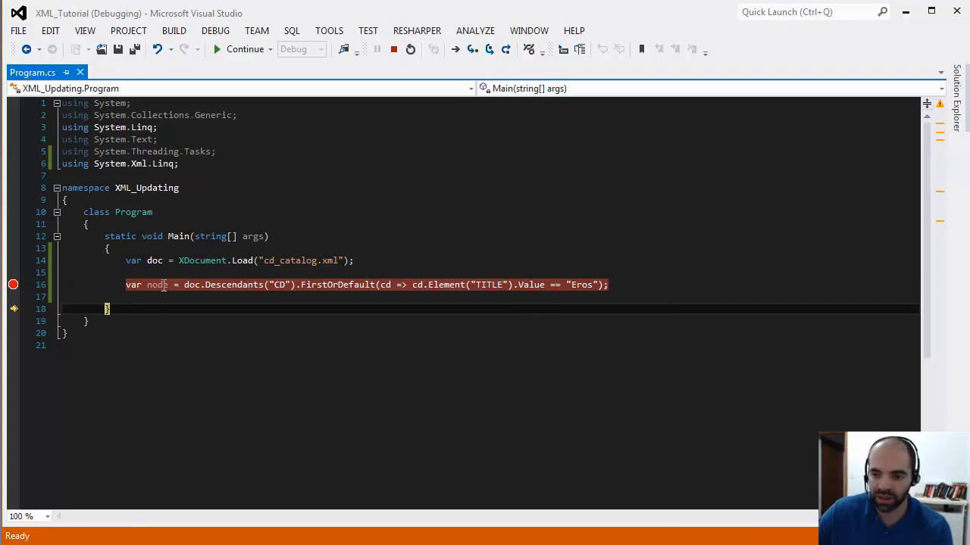
pyautogui.moveTo(157, 284)
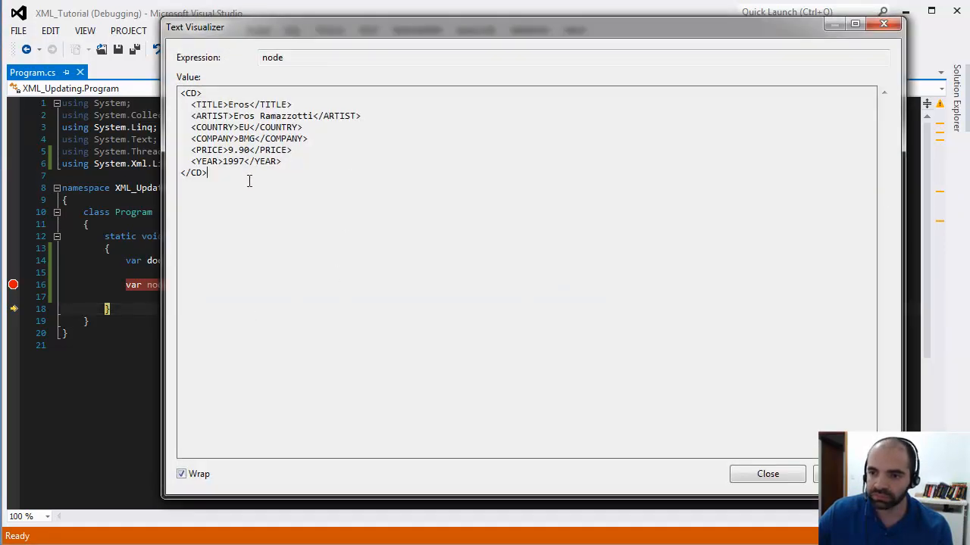
pyautogui.press('ctrl+a')
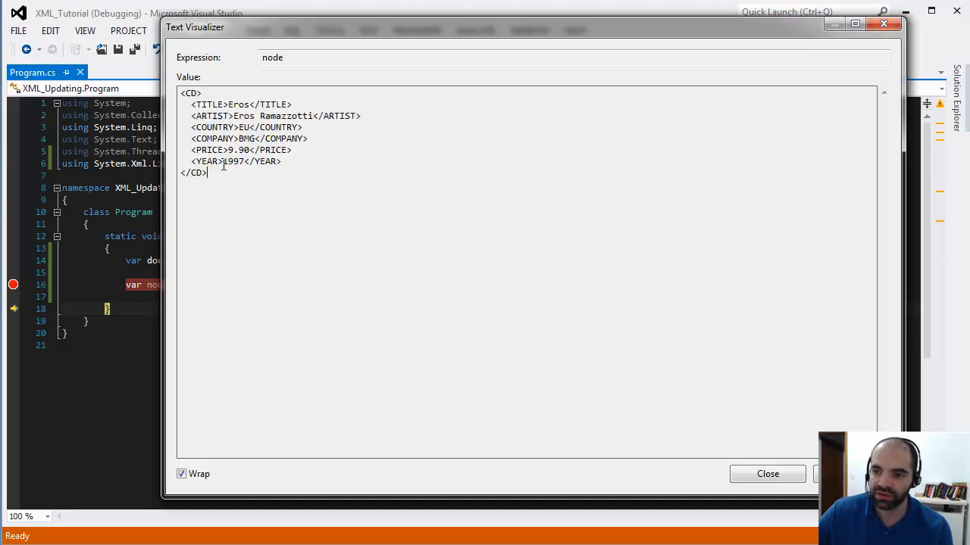
pyautogui.doubleClick(241, 104)
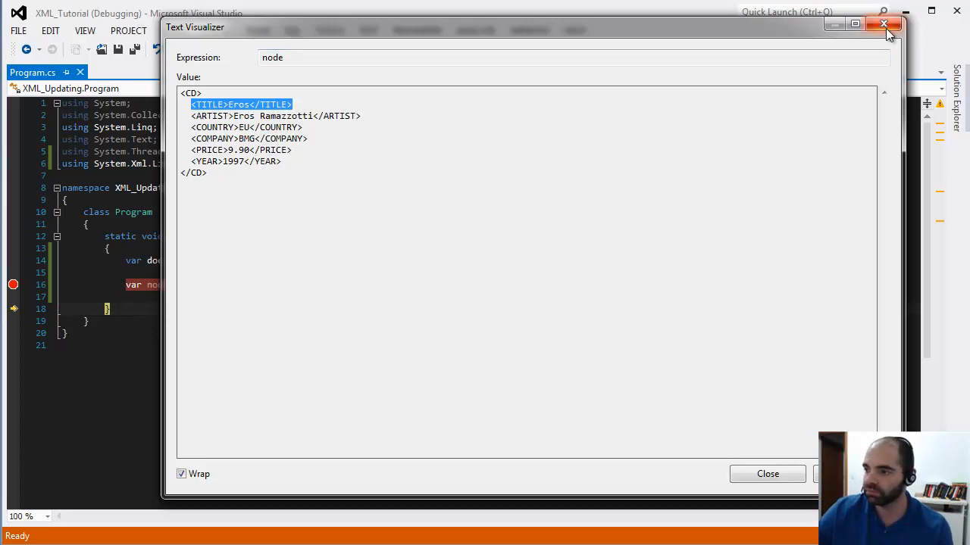
pyautogui.click(884, 23)
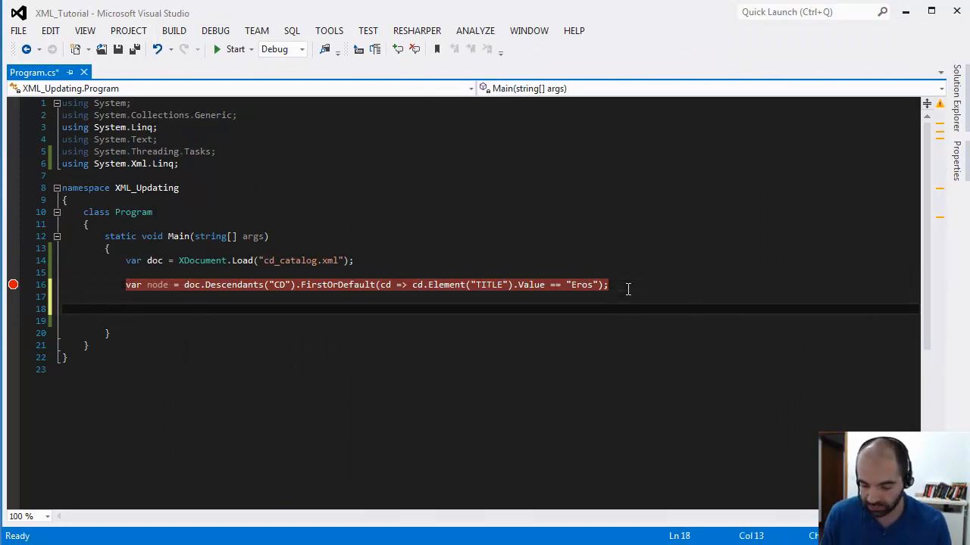
# - Add node.SetElementValue("PRICE", 29.90); to update the Eros price
pyautogui.write('node.SetElementValue("')
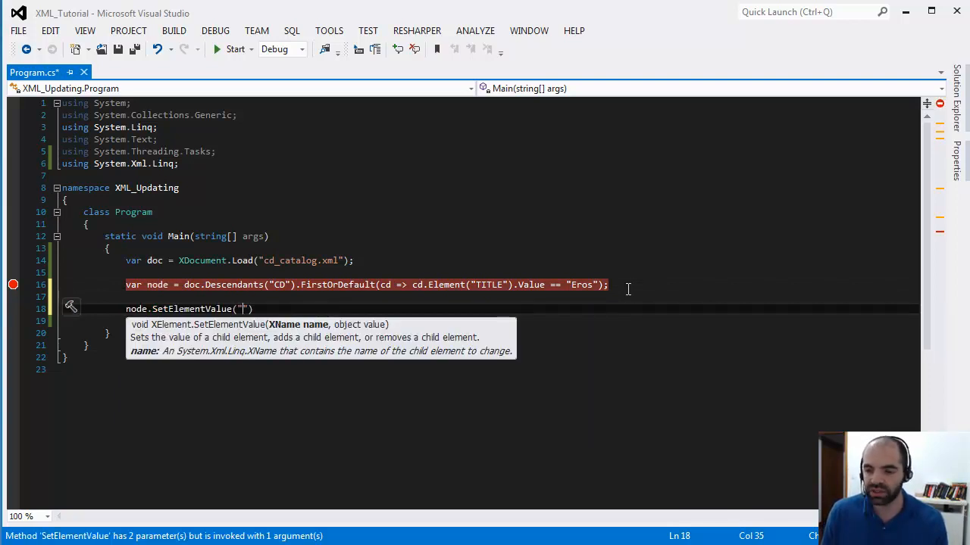
pyautogui.write('PRICE')
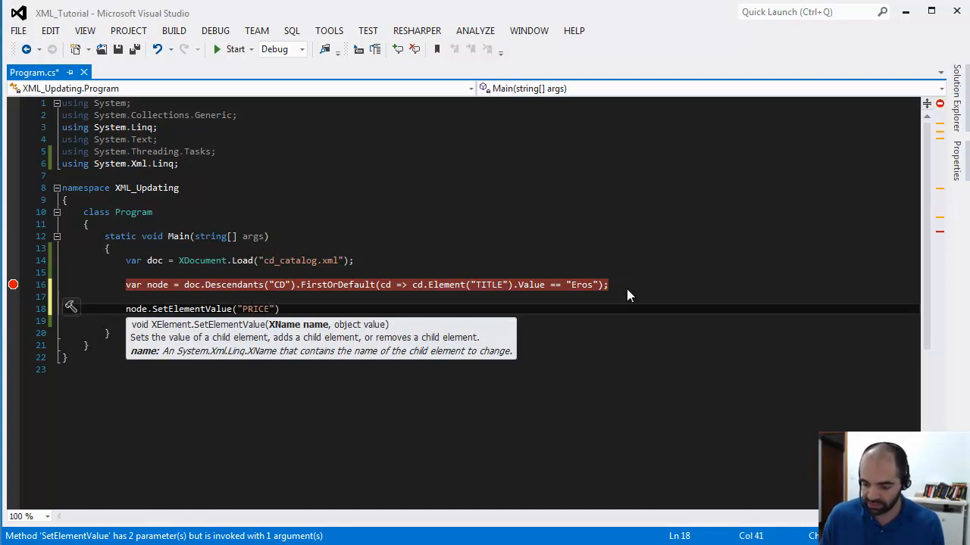
pyautogui.write(',""')
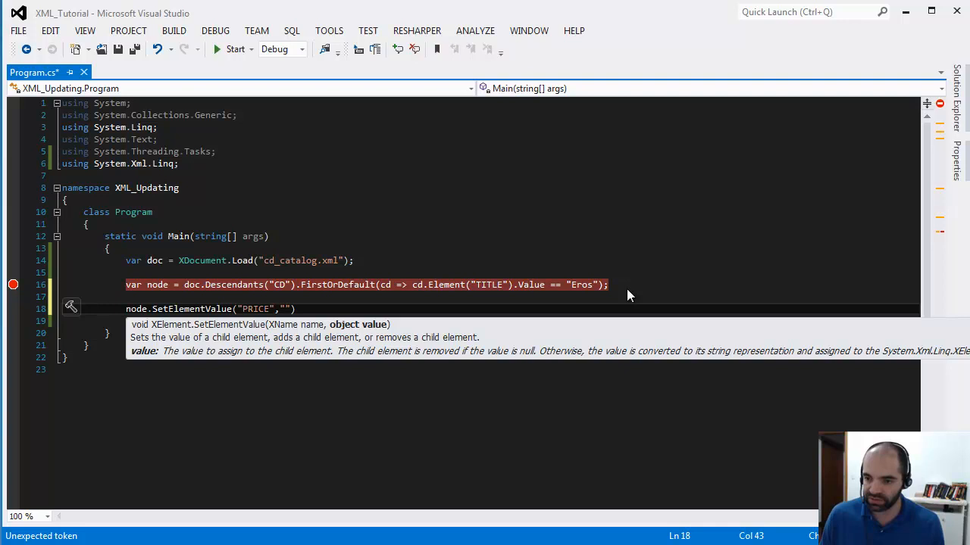
pyautogui.write('2')
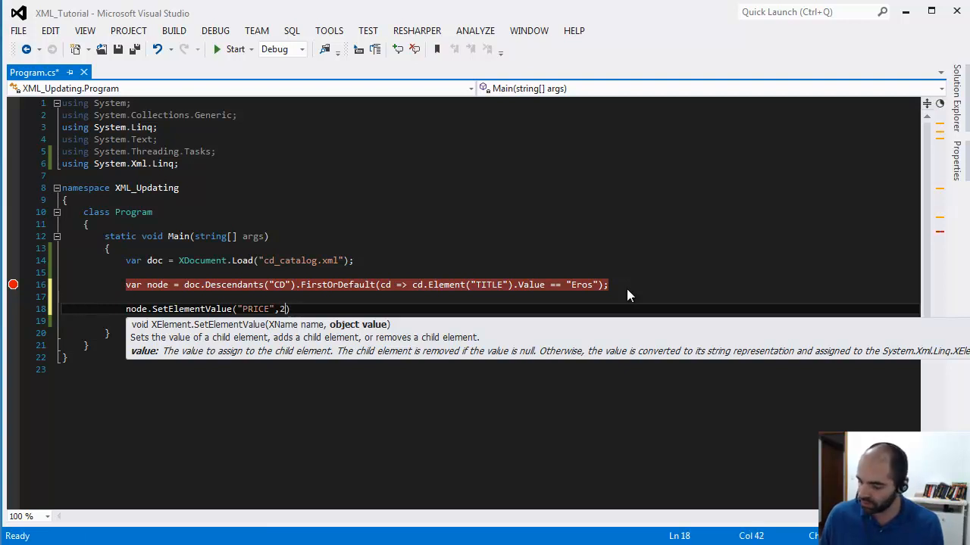
pyautogui.write('9.90')
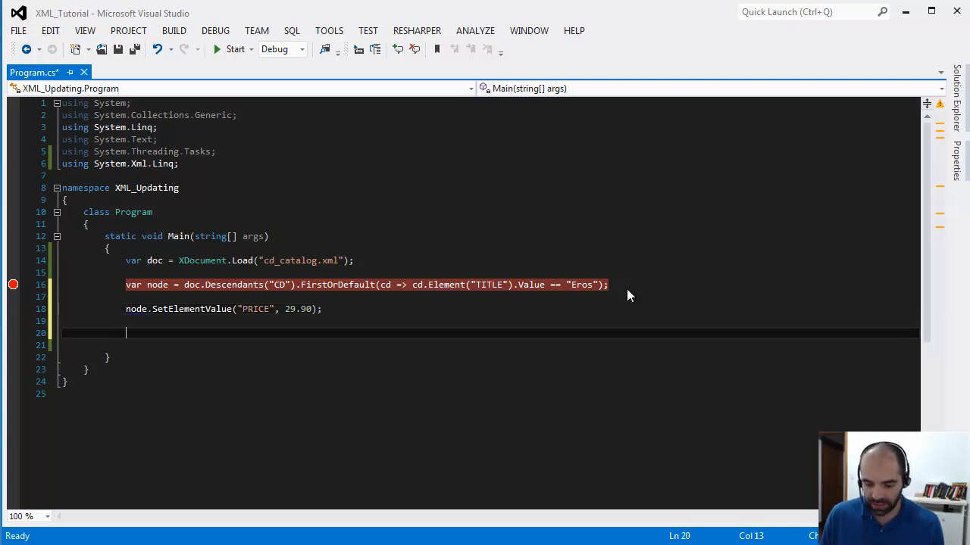
# - Add doc.Save("cd_catalog.xml"); to write the catalog back to the file
pyautogui.write('doc.')
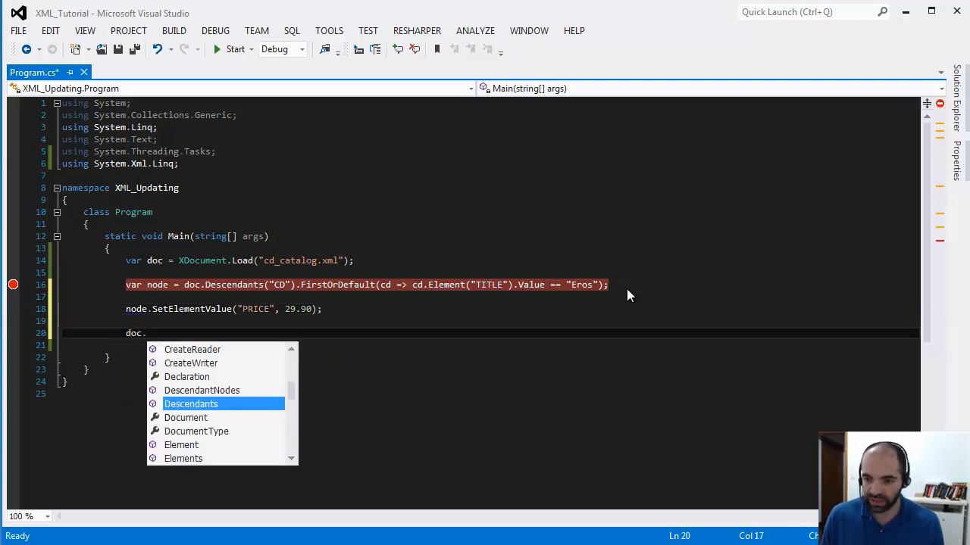
pyautogui.write('Save(')
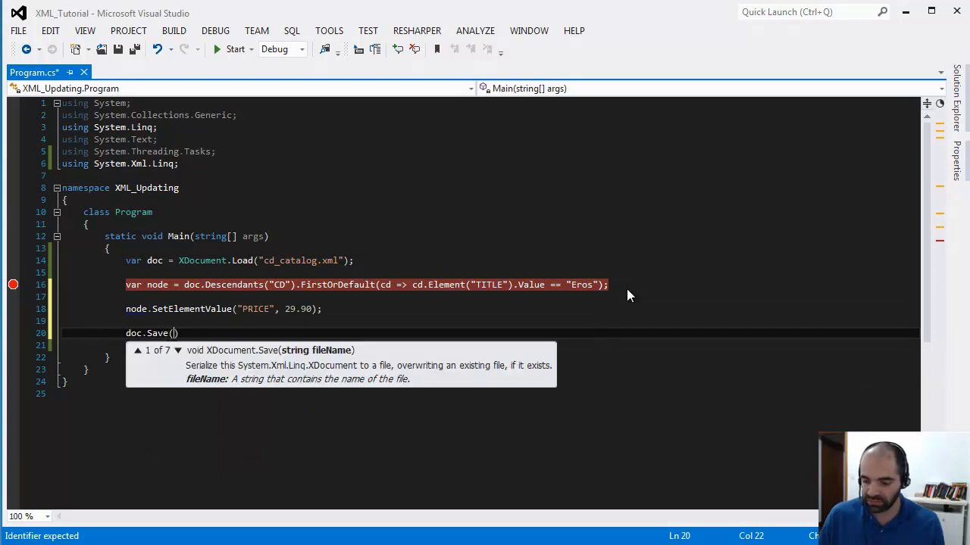
pyautogui.write('"')
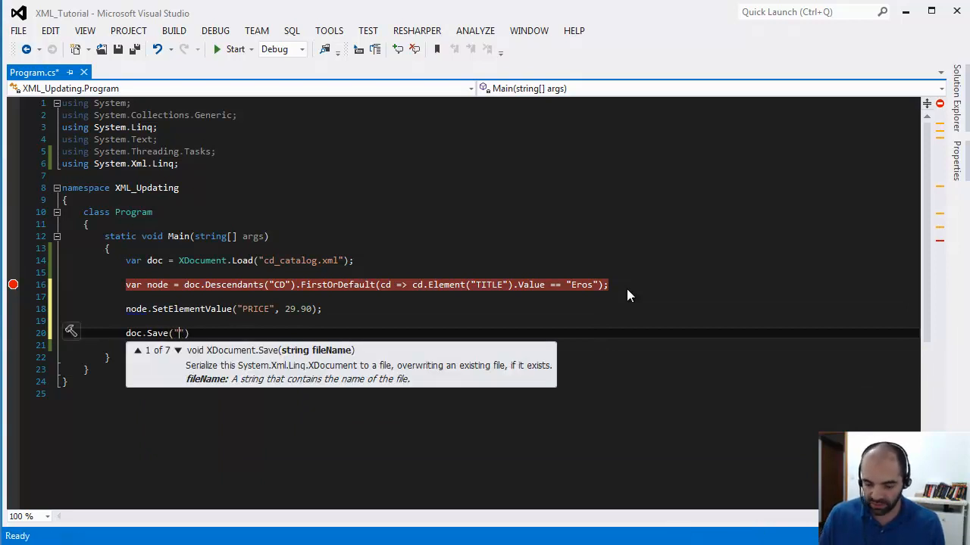
pyautogui.write('cd_catalog')
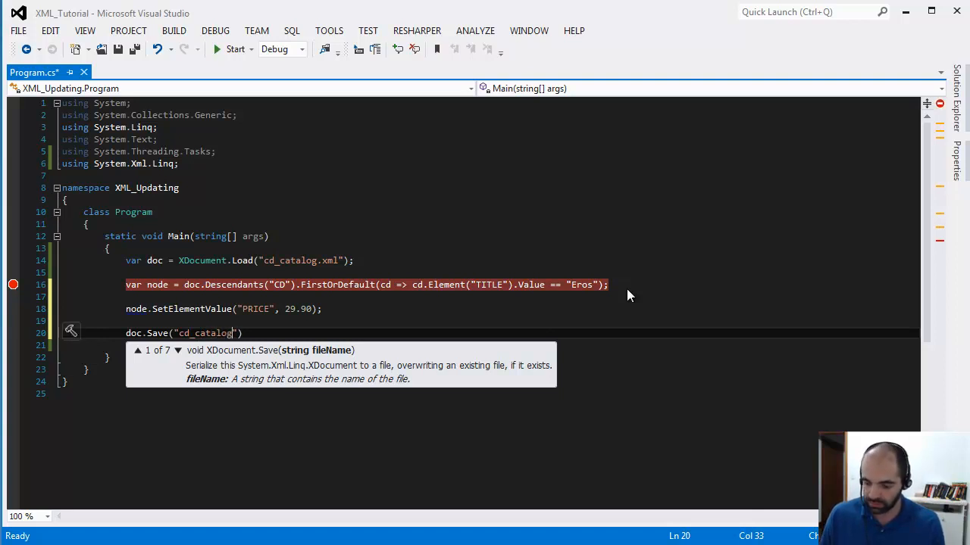
pyautogui.write('.xml')
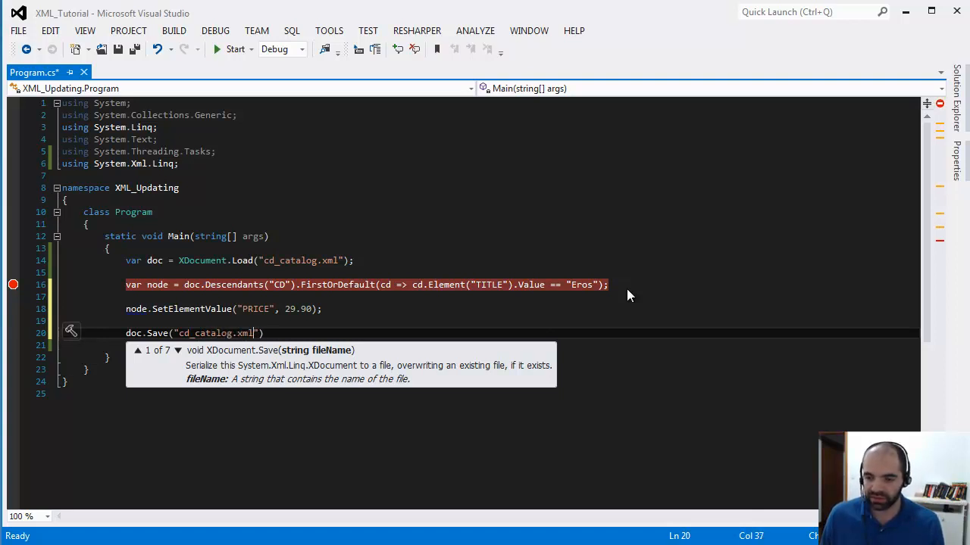
pyautogui.write(';')
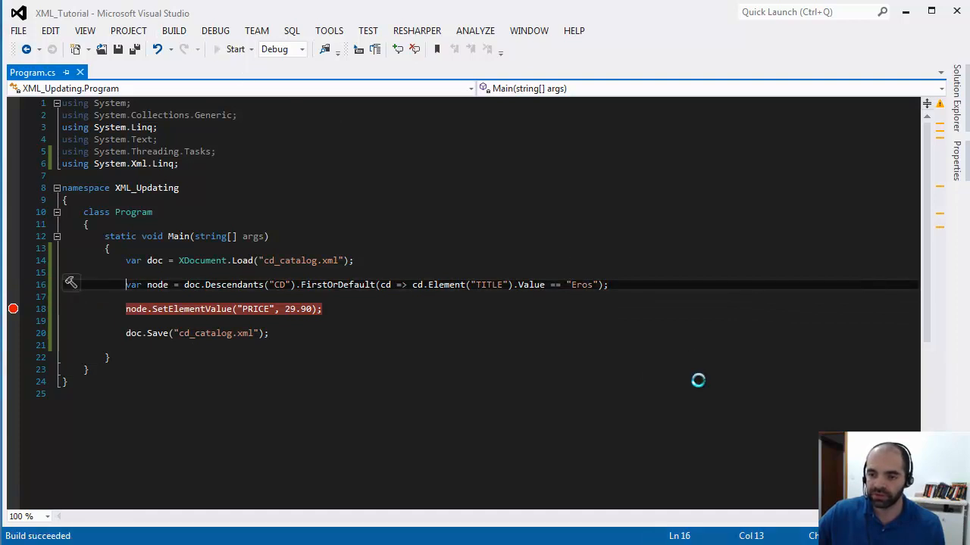
# - Step over the SetElementValue line and see the Eros PRICE change from 9.90 to 29.9
pyautogui.click(236, 48)
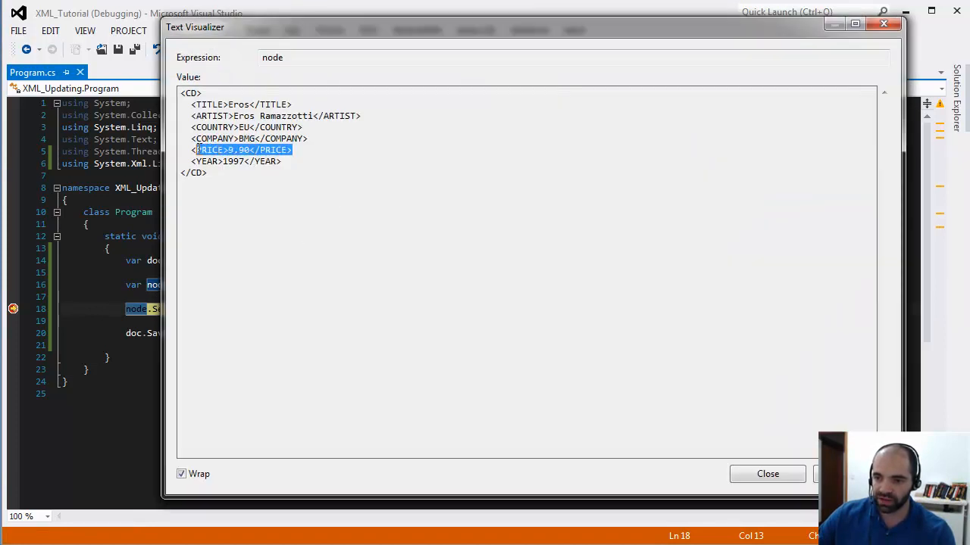
pyautogui.click(767, 473)
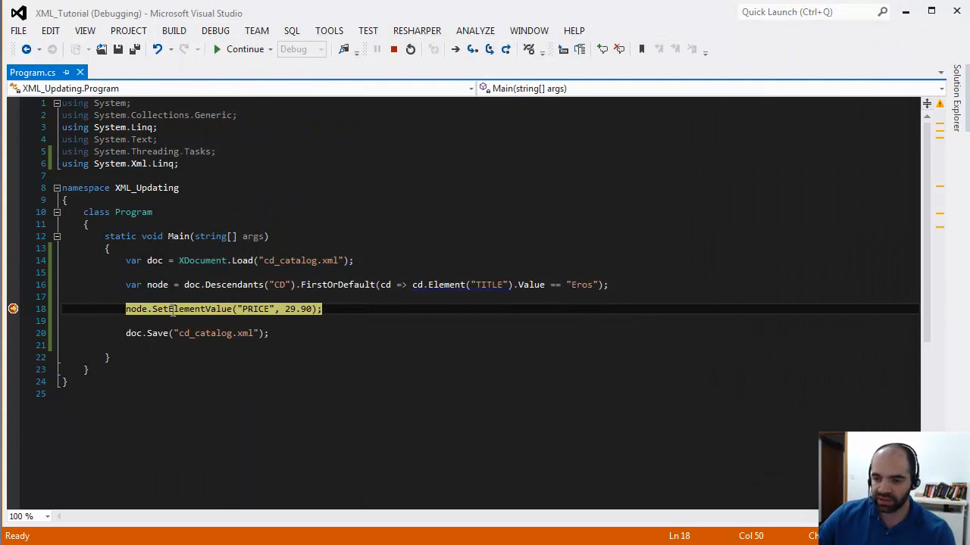
pyautogui.press('F10')
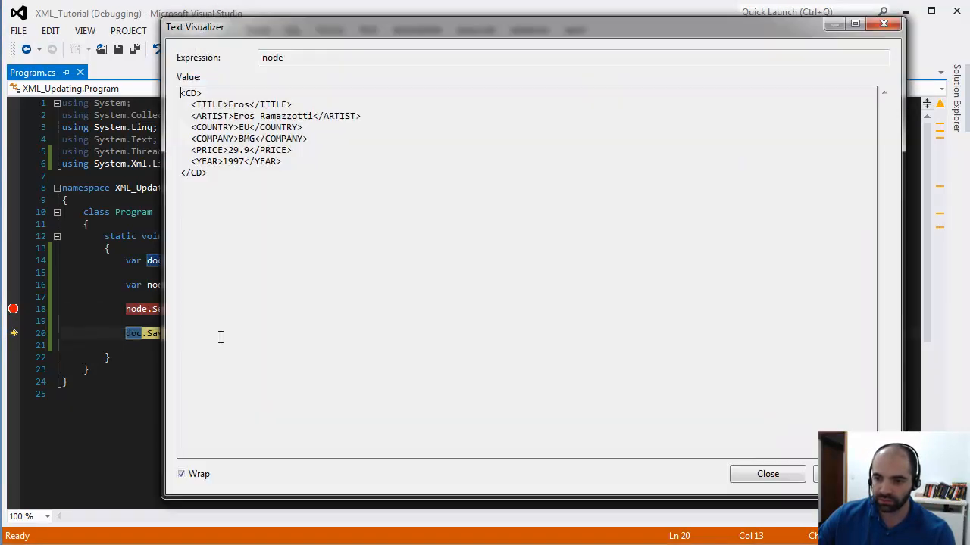
pyautogui.doubleClick(241, 149)
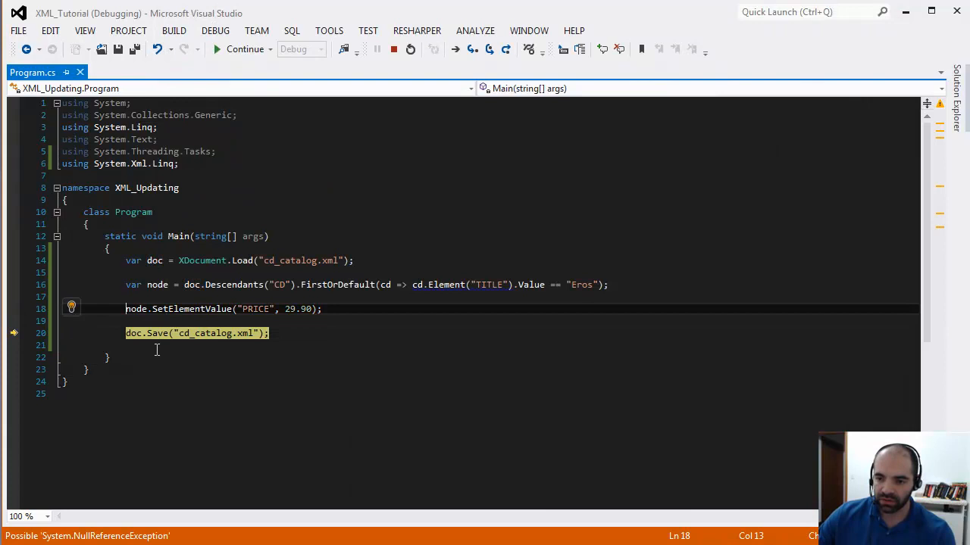
pyautogui.moveTo(154, 260)
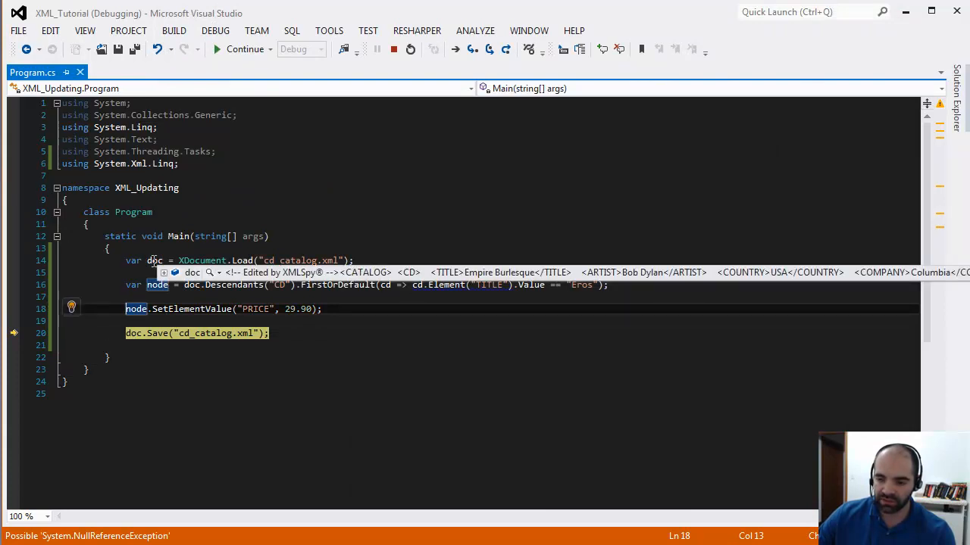
pyautogui.moveTo(151, 309)
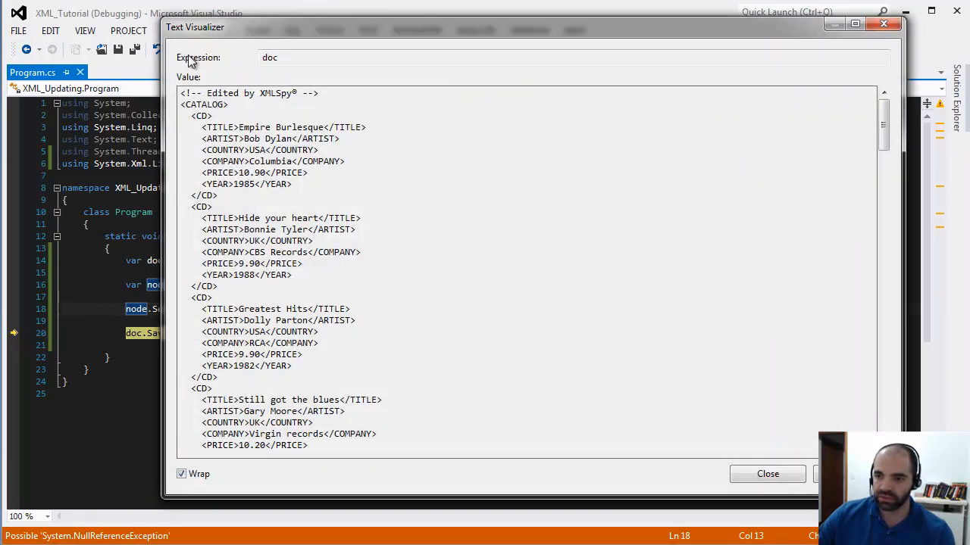
# - View doc's full catalog text showing Eros at 29.9, then close the view
pyautogui.doubleClick(282, 126)
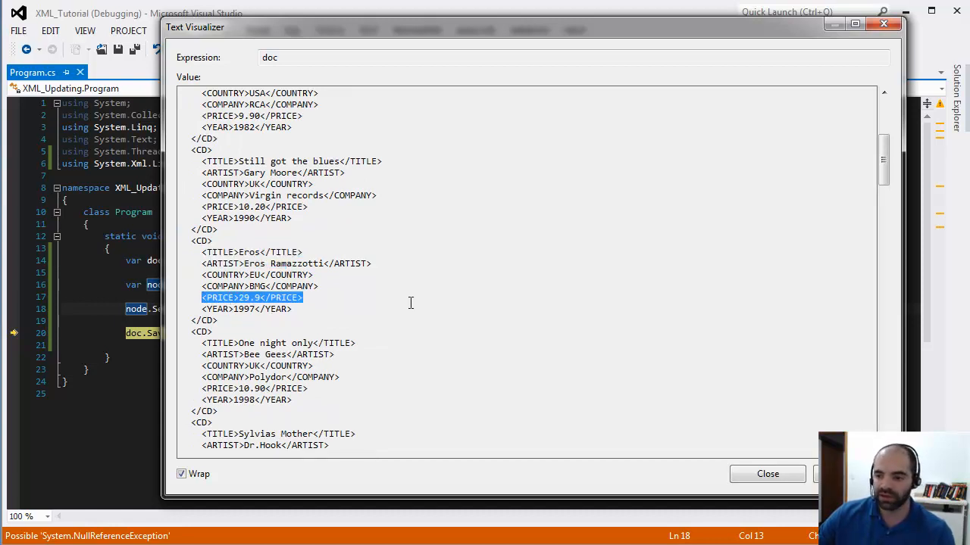
pyautogui.moveTo(614, 330)
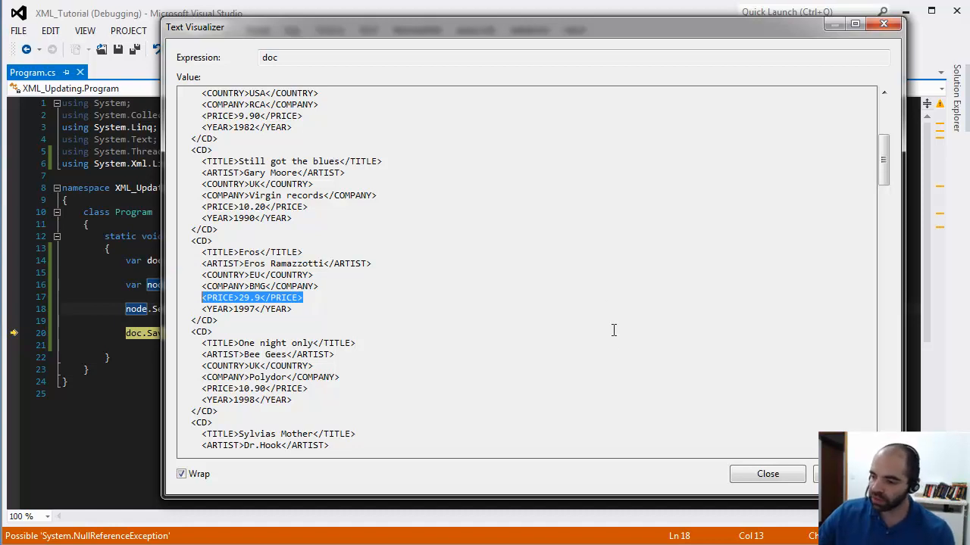
pyautogui.click(767, 473)
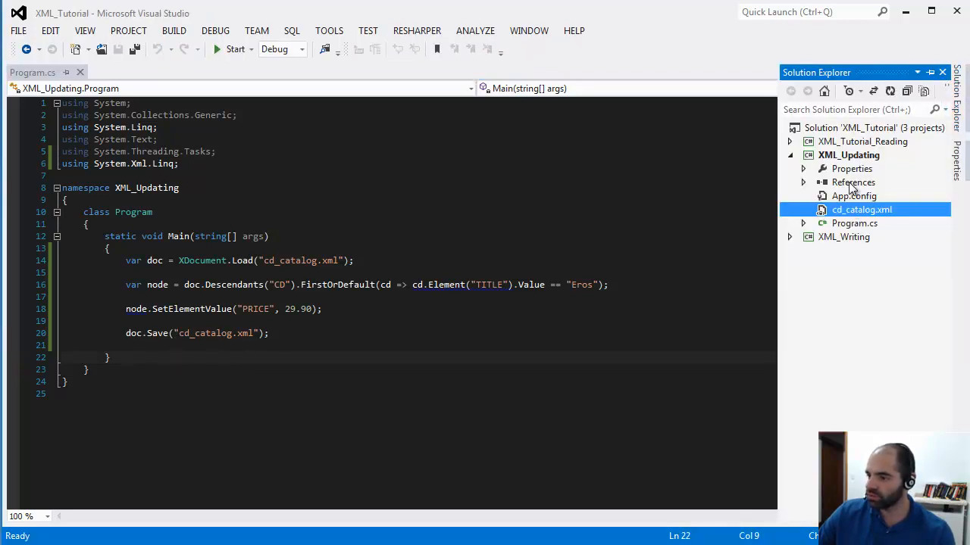
pyautogui.rightClick(848, 155)
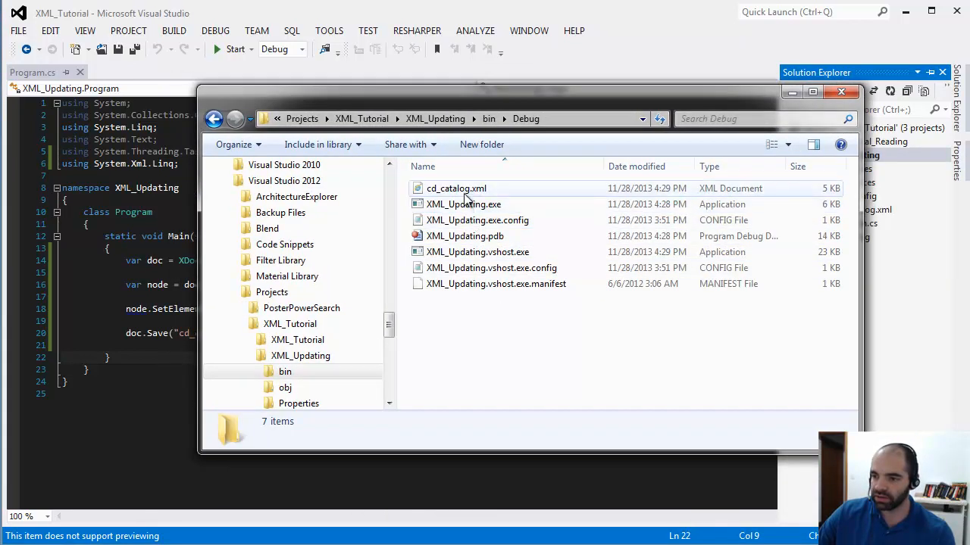
pyautogui.doubleClick(456, 188)
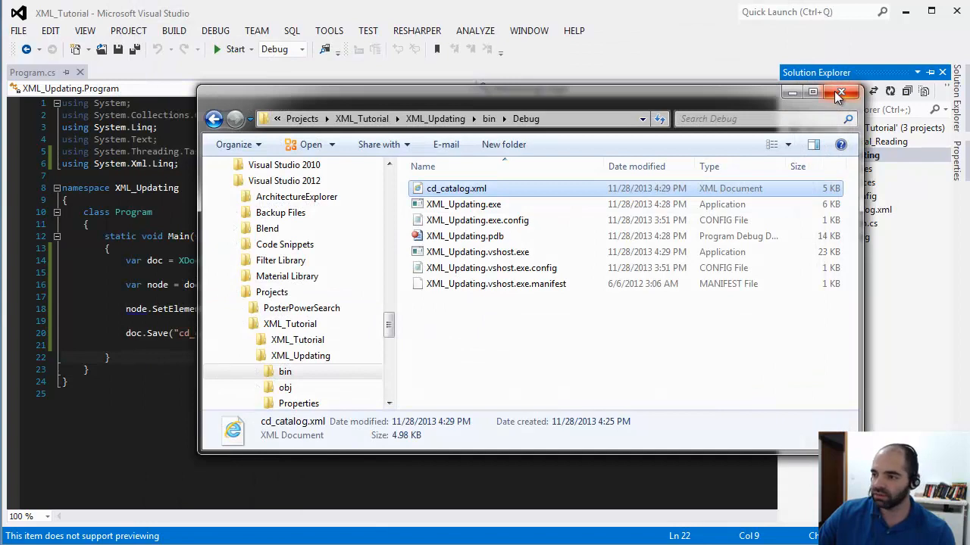
pyautogui.click(841, 92)
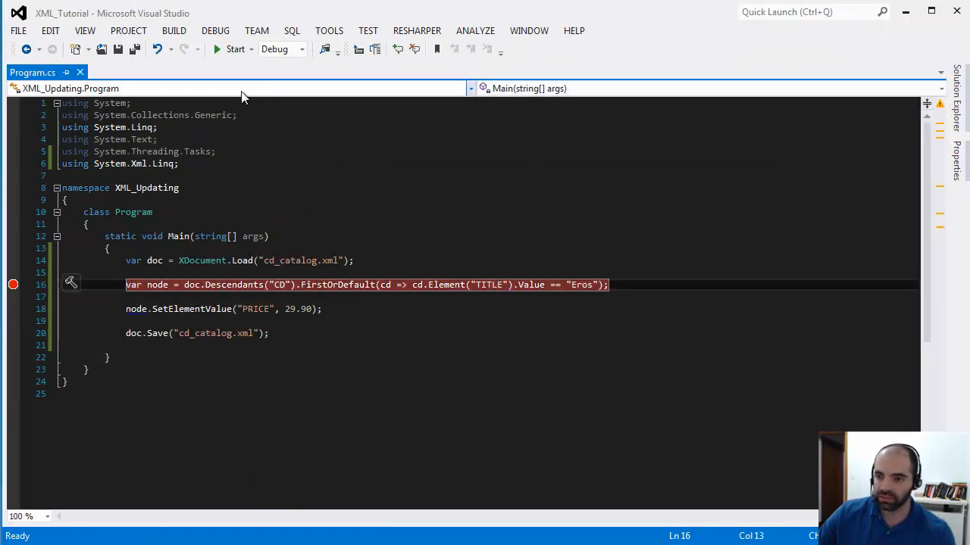
# - Rerun under the debugger, see the loaded catalog lists Eros at 29.9, then stop
pyautogui.click(235, 48)
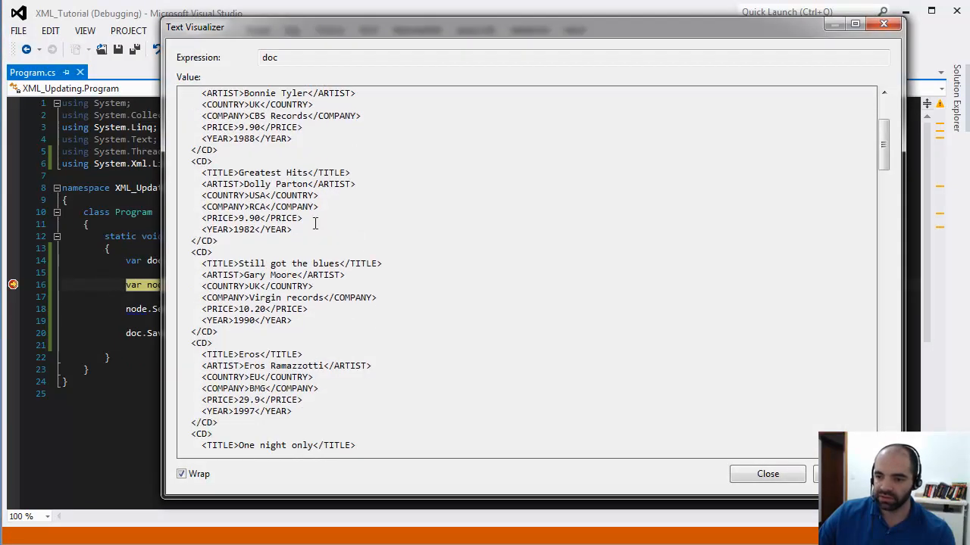
pyautogui.scroll(-3)
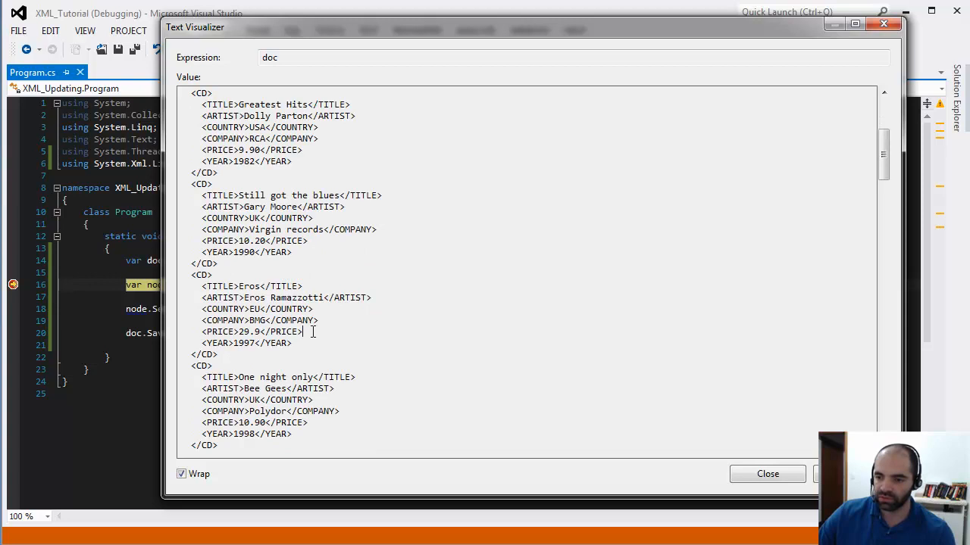
pyautogui.click(767, 473)
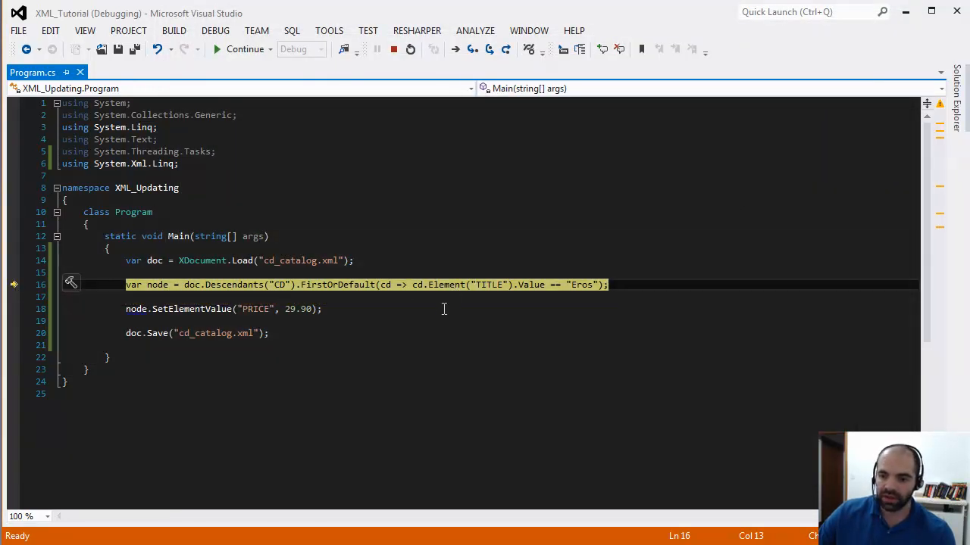
pyautogui.click(393, 48)
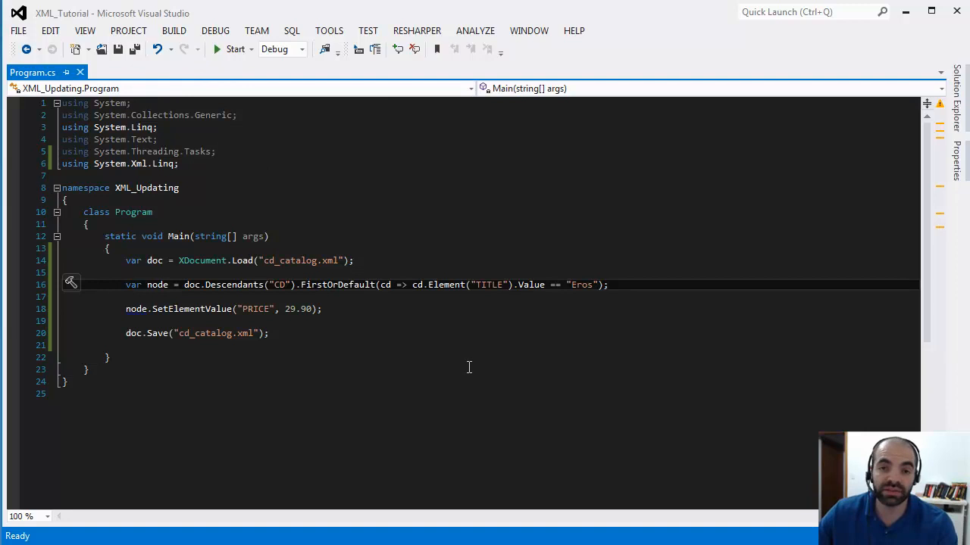
pyautogui.click(180, 163)
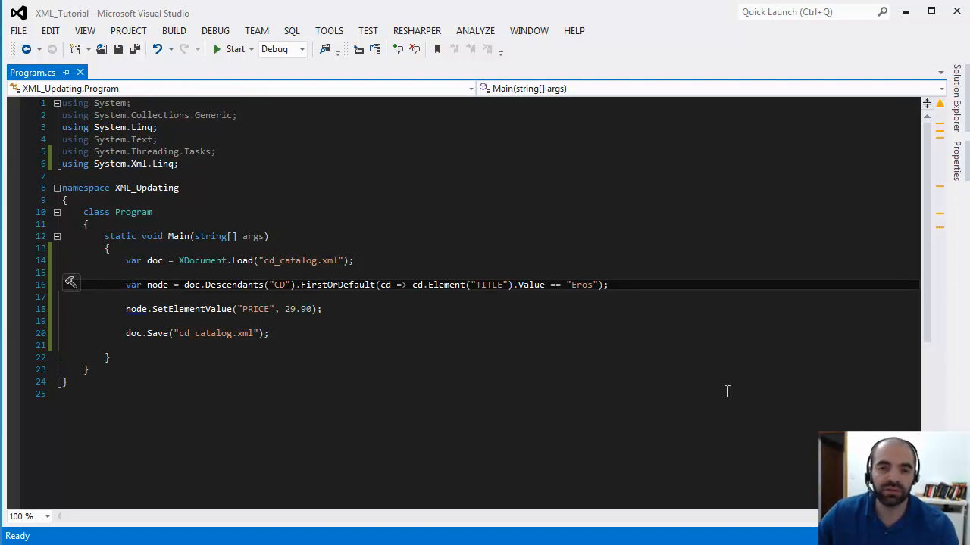
pyautogui.moveTo(135, 49)
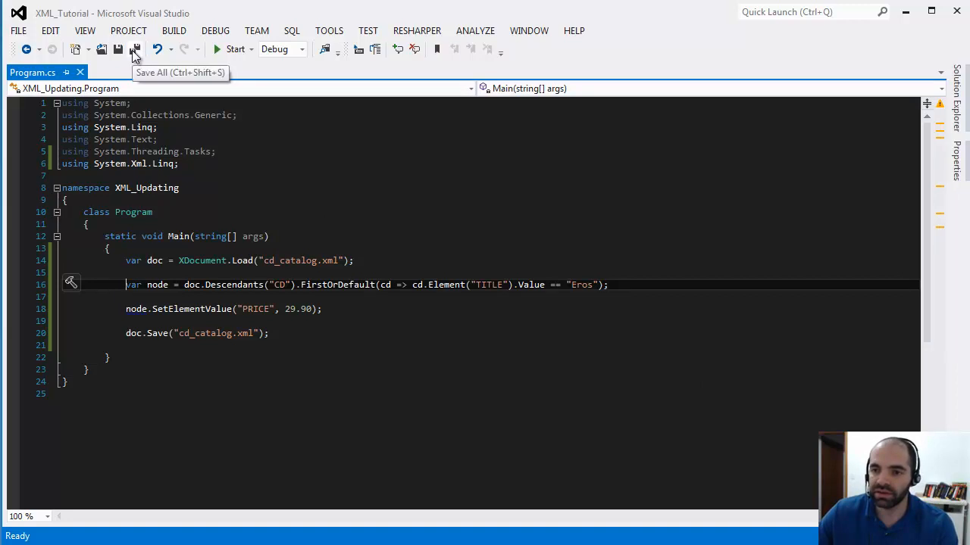